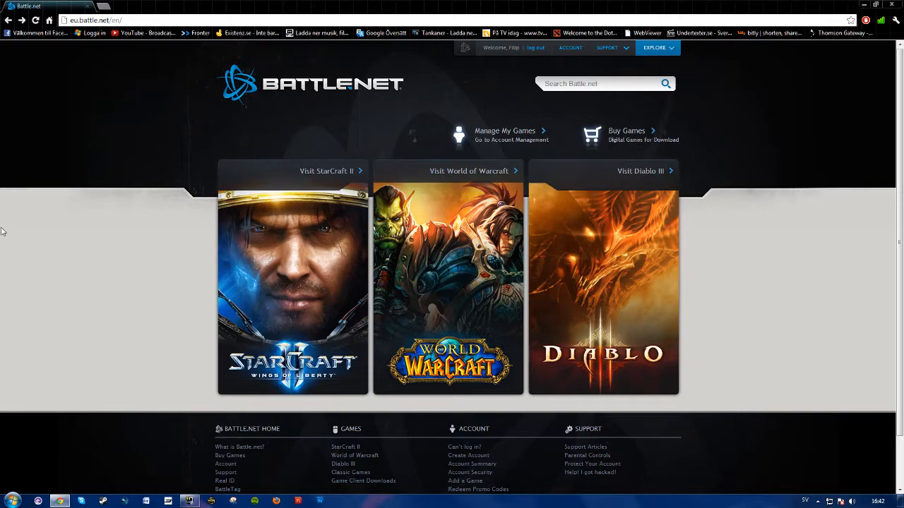
Open the Battle.net ACCOUNT page listing the Diablo III and World of Warcraft accounts.
left_click(569, 47)
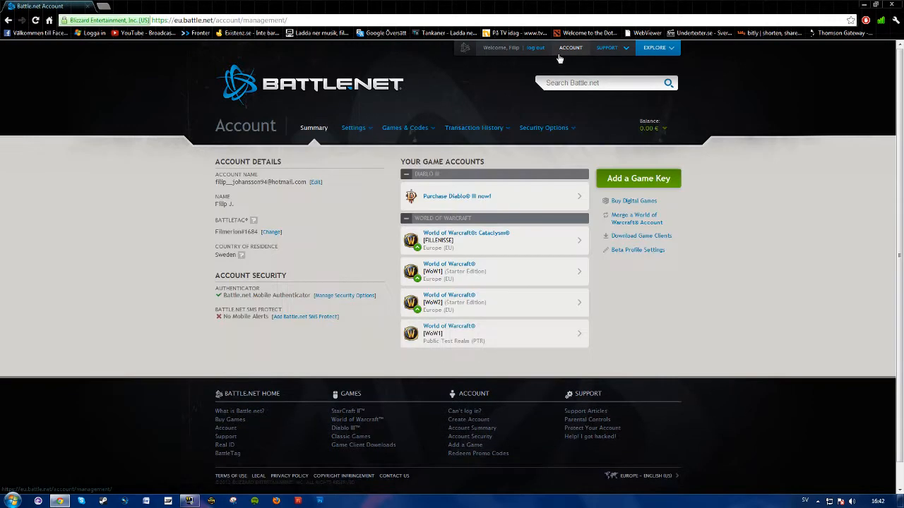
mouse_move(641, 252)
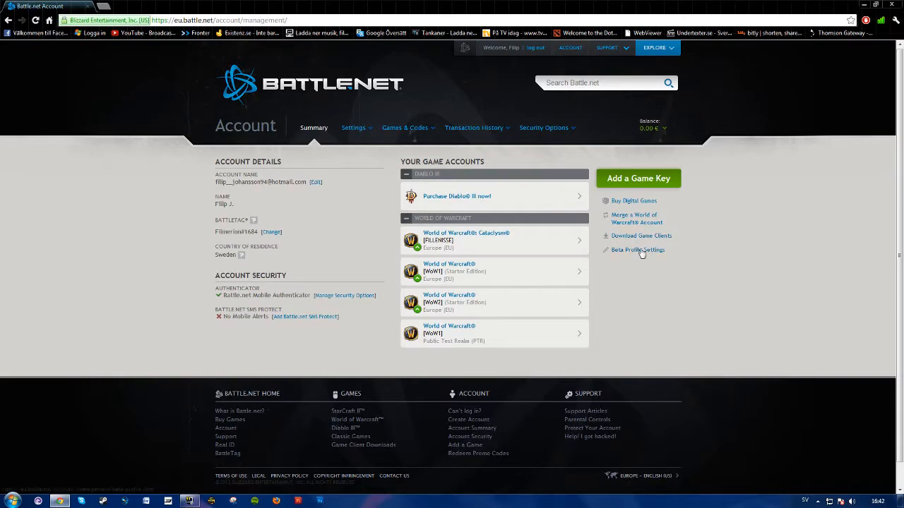
Open Beta Profile Settings with Diablo, StarCraft and Warcraft universes checked.
left_click(638, 250)
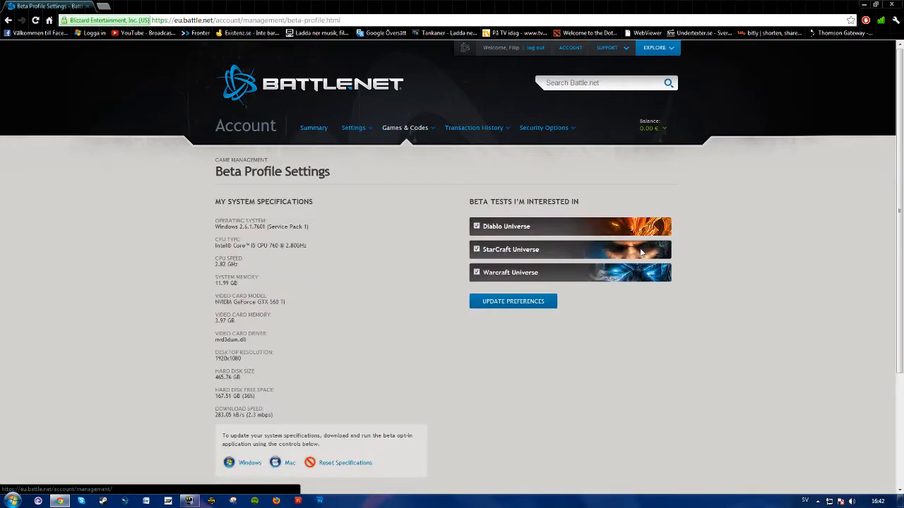
mouse_move(496, 228)
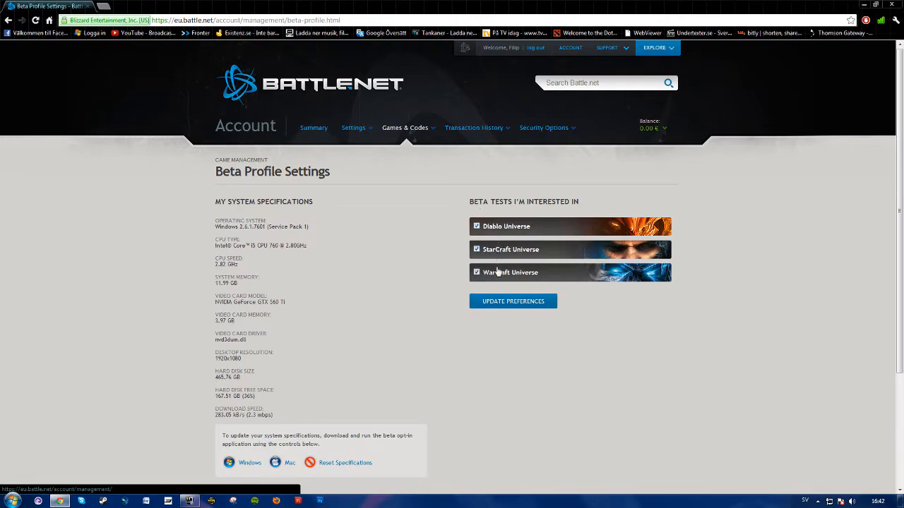
mouse_move(497, 272)
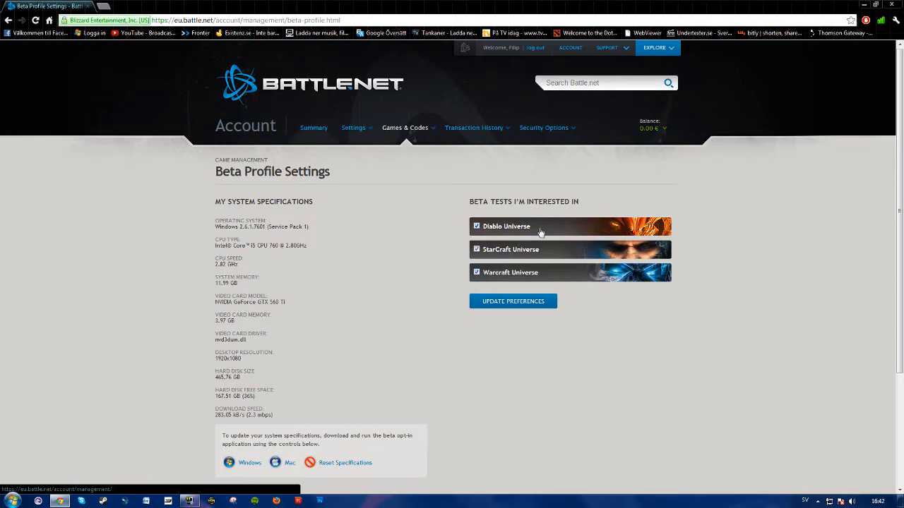
mouse_move(525, 275)
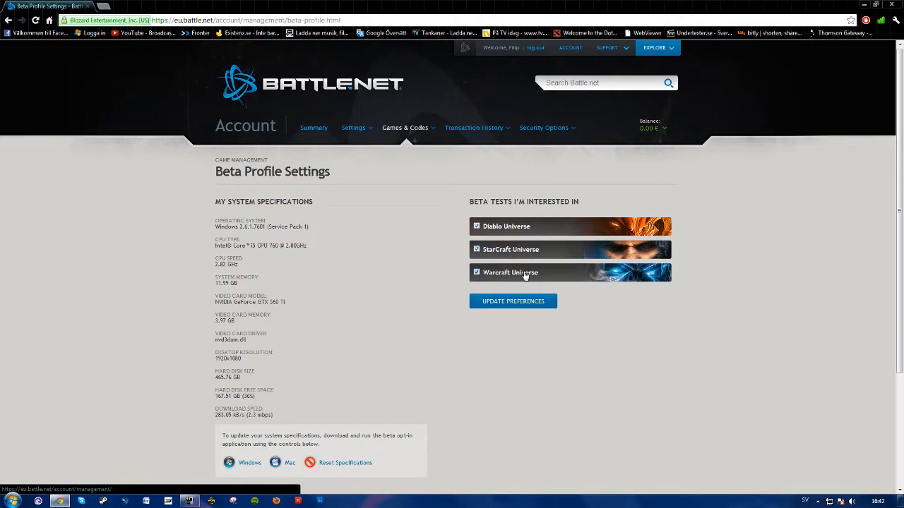
mouse_move(516, 268)
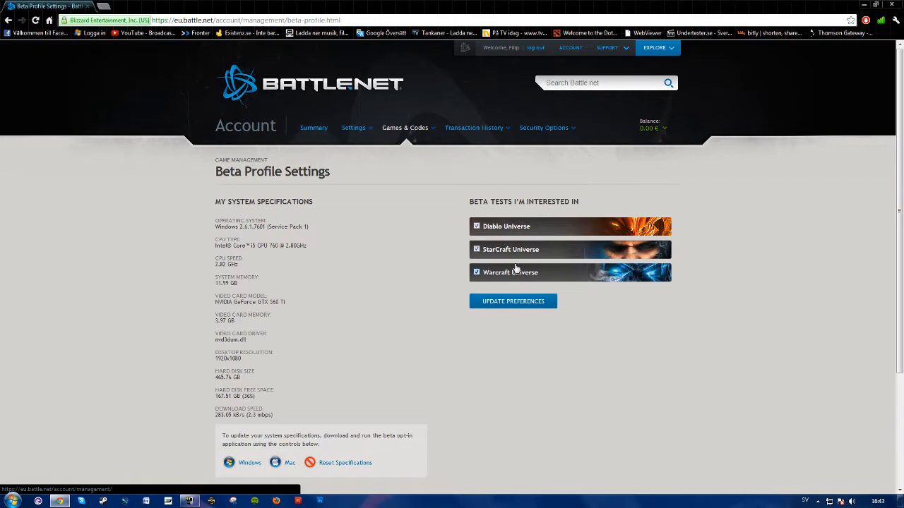
Download the Windows SystemCheck tool (SystemCheck_enUS.exe) from the system specifications section.
scroll("down", 3)
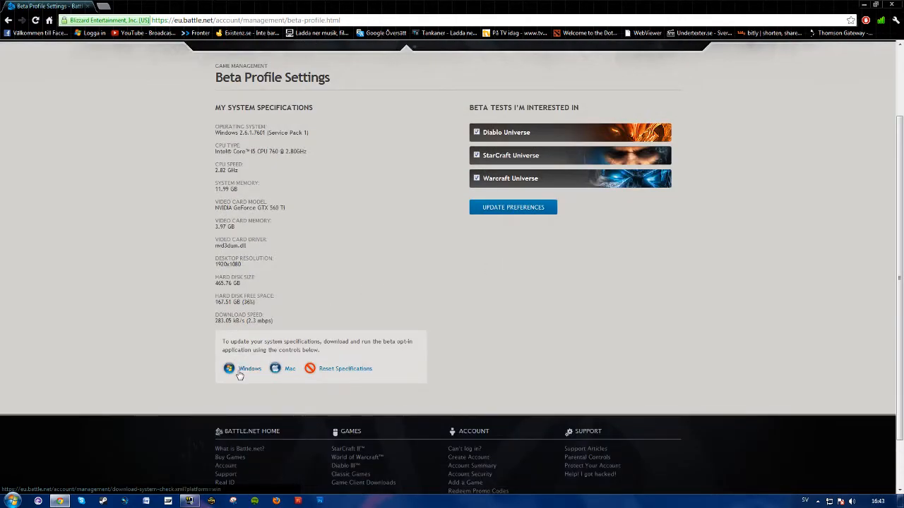
mouse_move(287, 372)
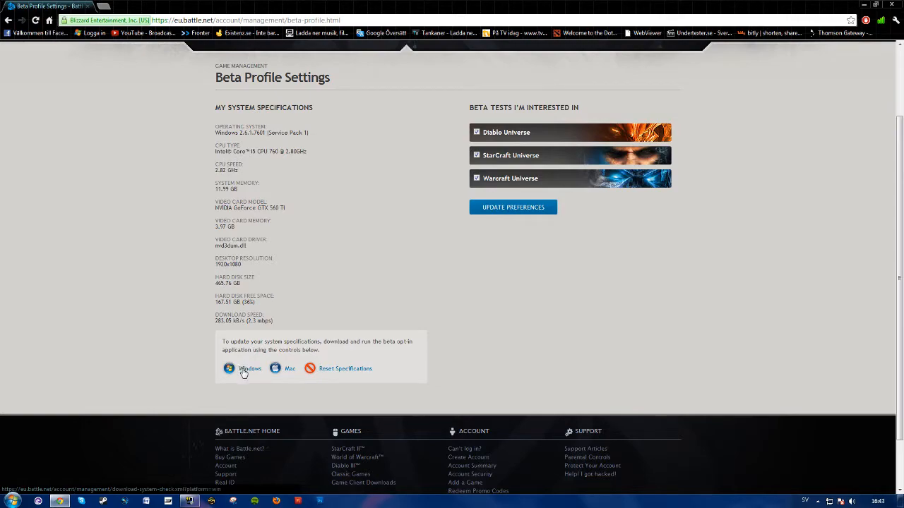
left_click(249, 369)
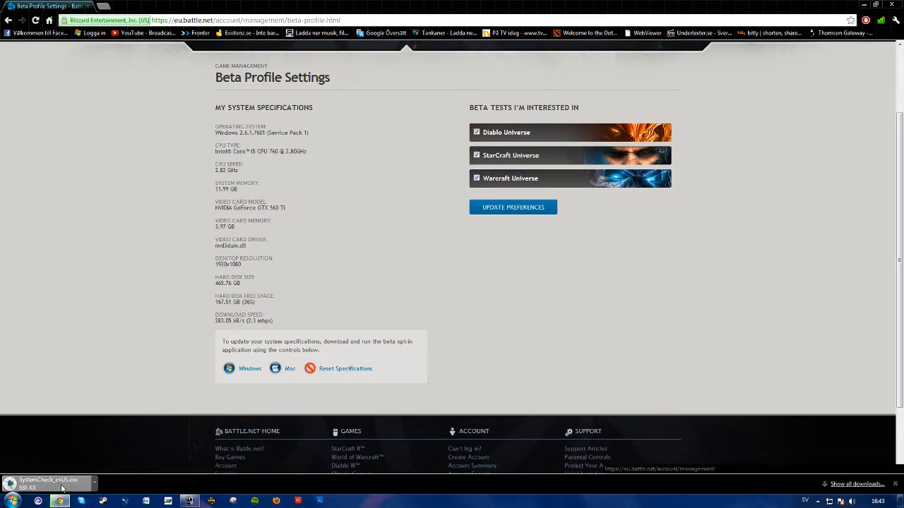
Run SystemCheck_enUS.exe, accept the testing agreement, and send this PC's specs to Battle.net.
left_click(45, 482)
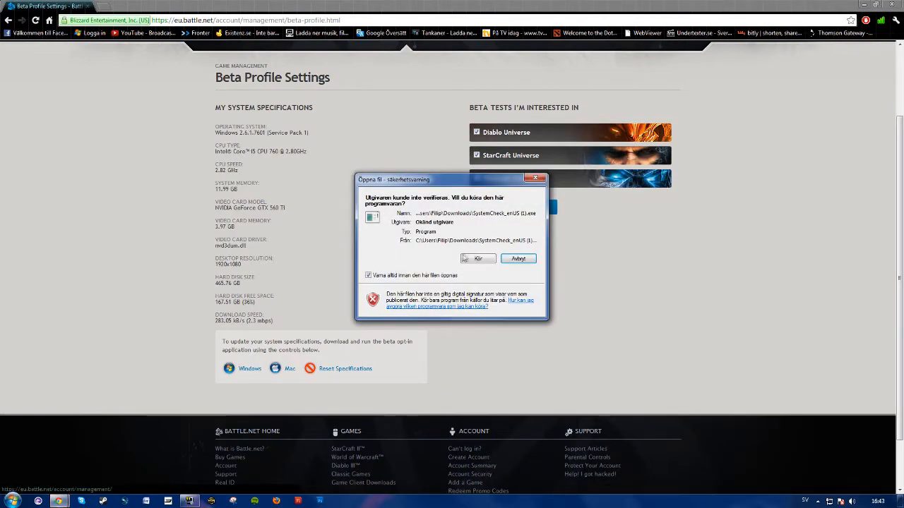
left_click(475, 258)
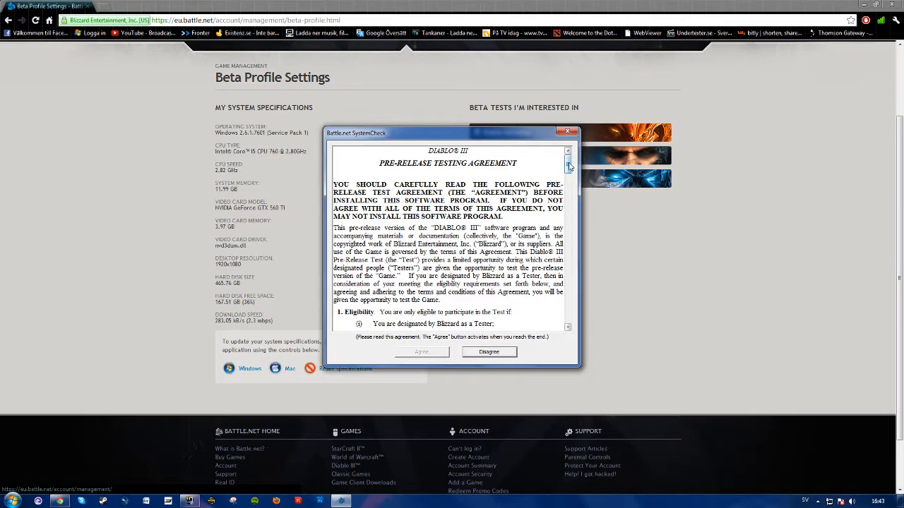
left_click(420, 352)
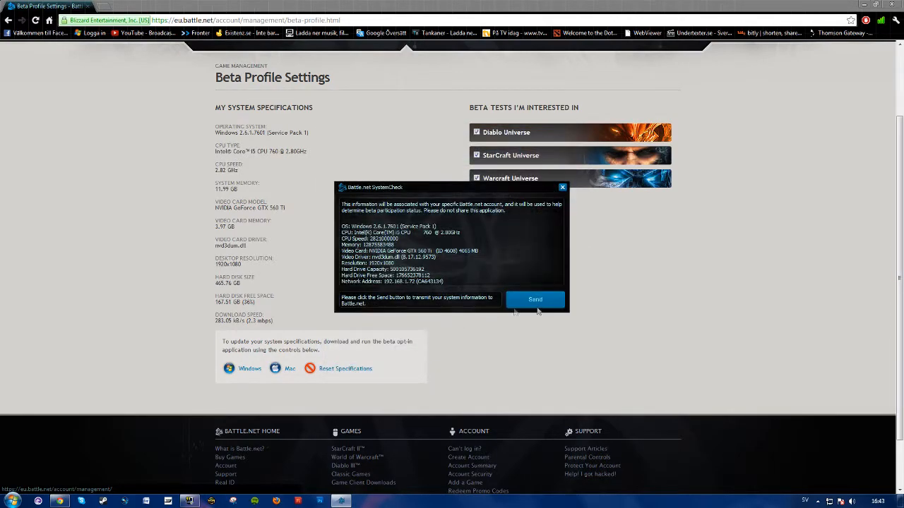
mouse_move(489, 249)
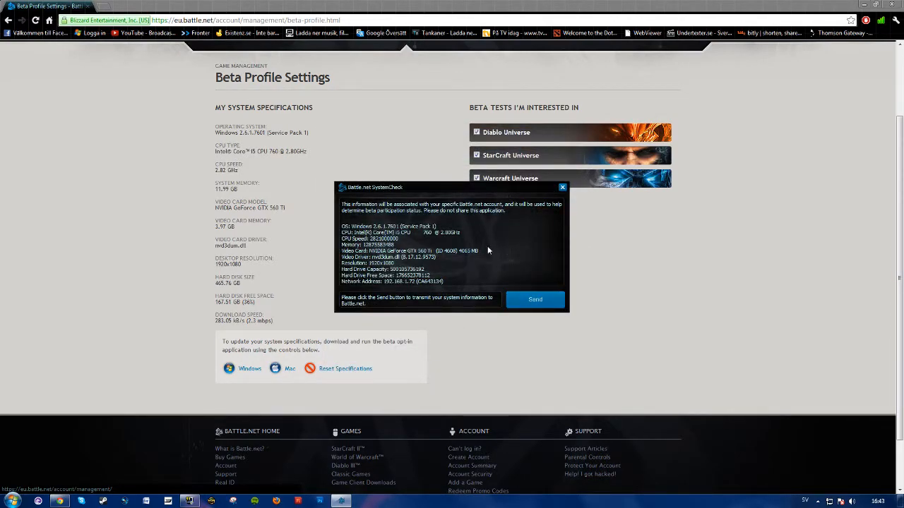
mouse_move(536, 300)
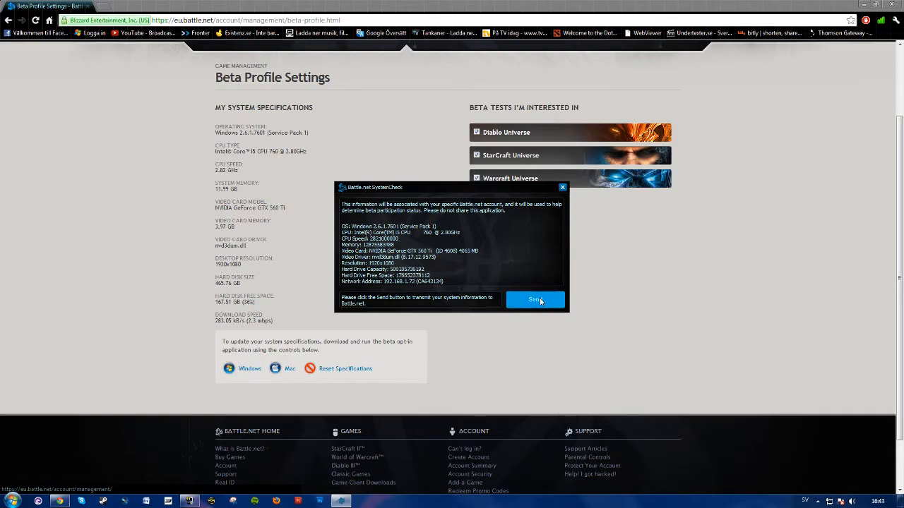
left_click(536, 299)
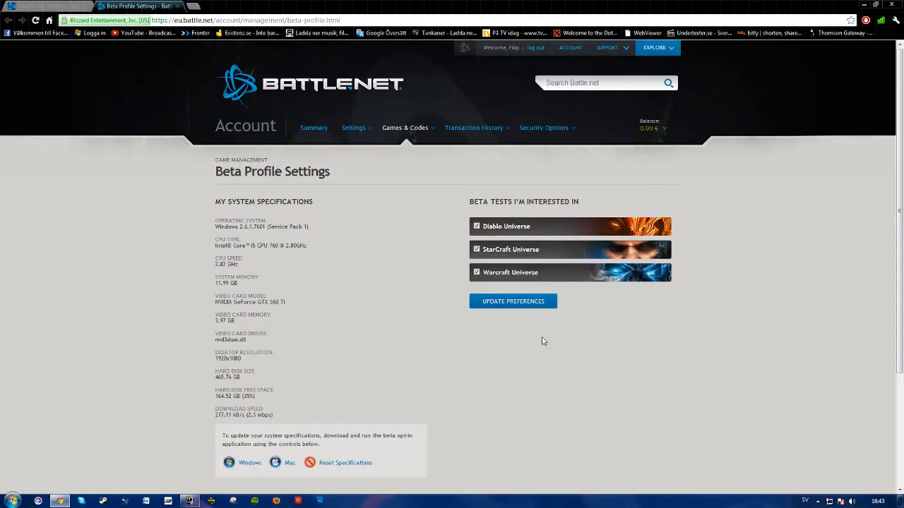
Submit the beta preferences with Diablo, StarCraft and Warcraft checked via UPDATE PREFERENCES.
left_click(512, 301)
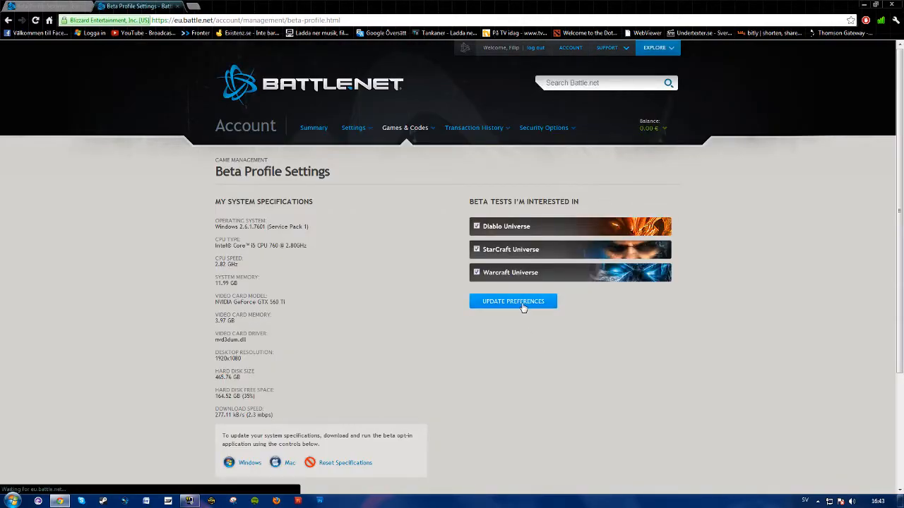
mouse_move(531, 332)
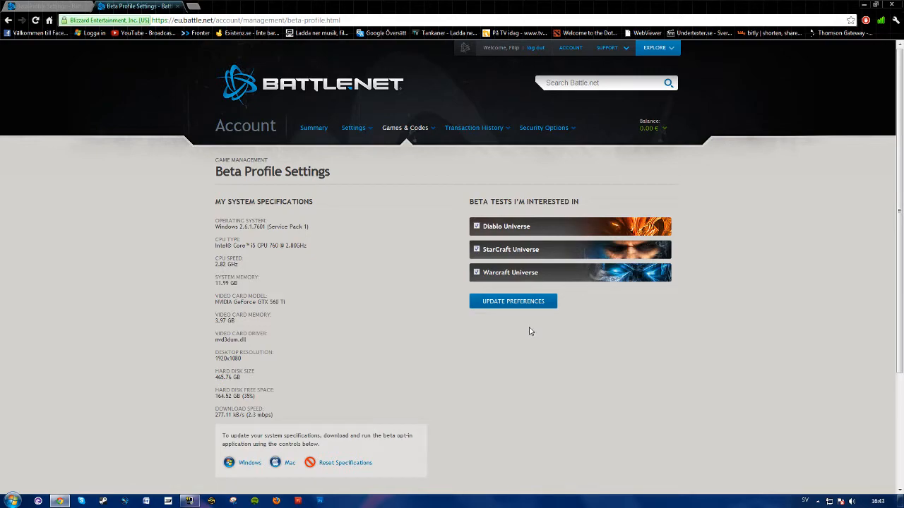